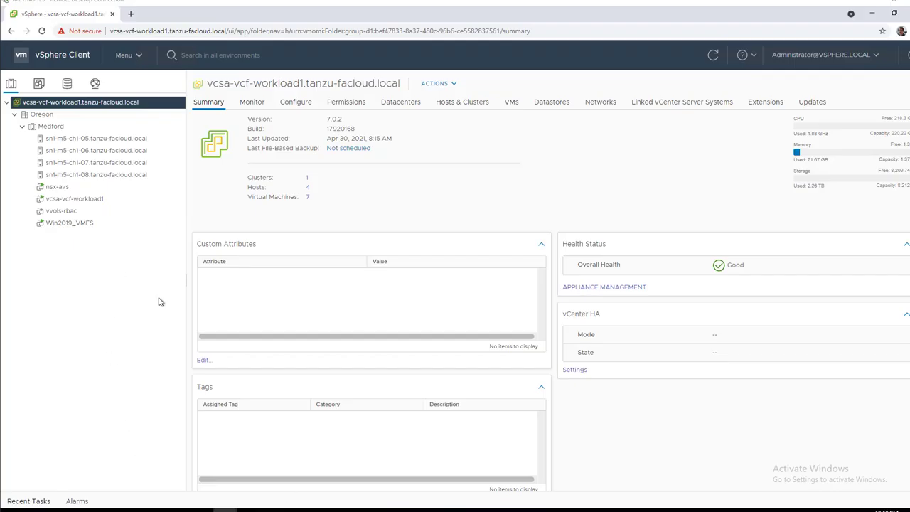
Browse Administration's SSO users, groups and identity sources, including tanzu-facloud.local
left_click(127, 54)
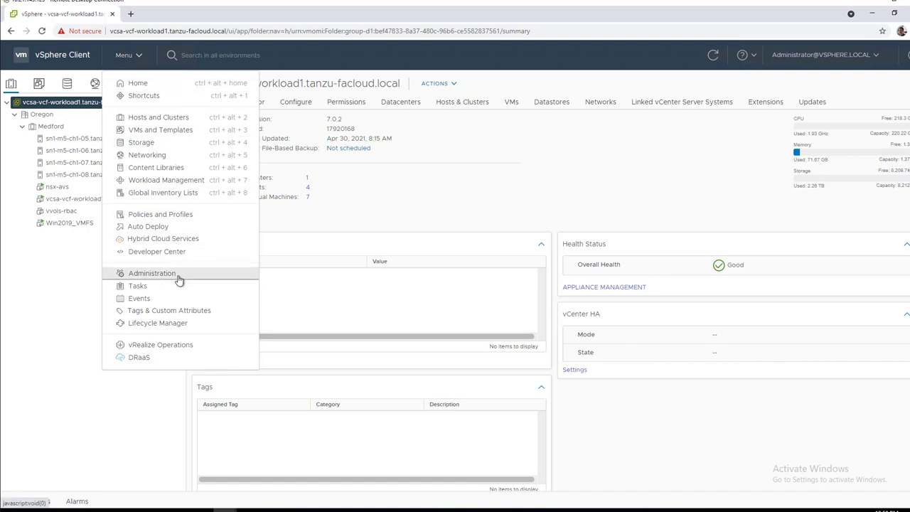
left_click(152, 274)
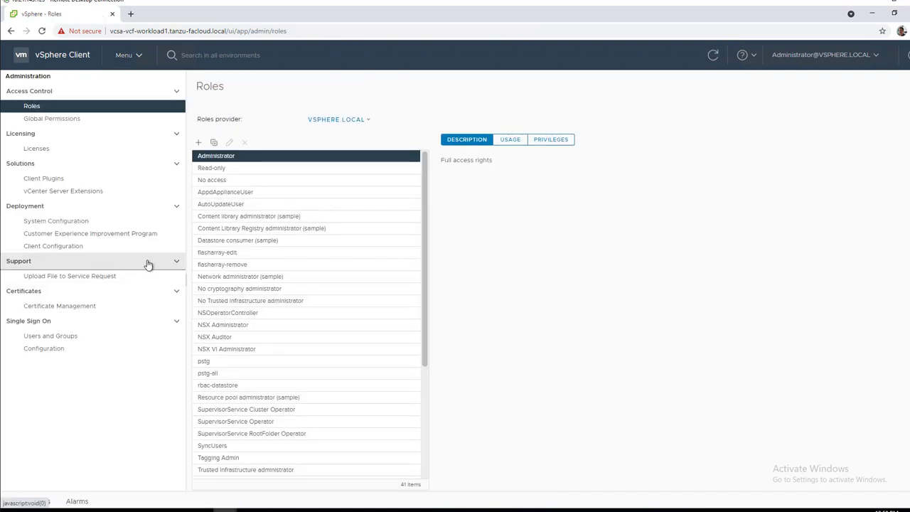
left_click(51, 336)
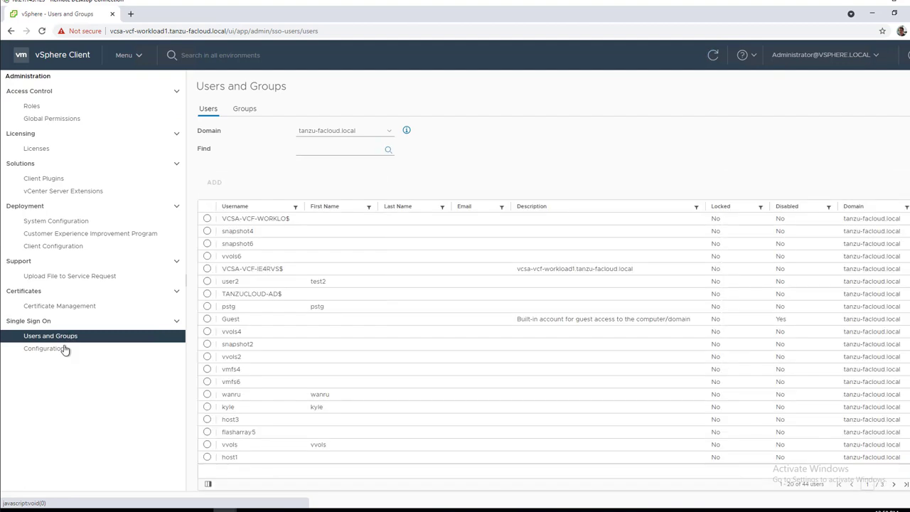
left_click(42, 348)
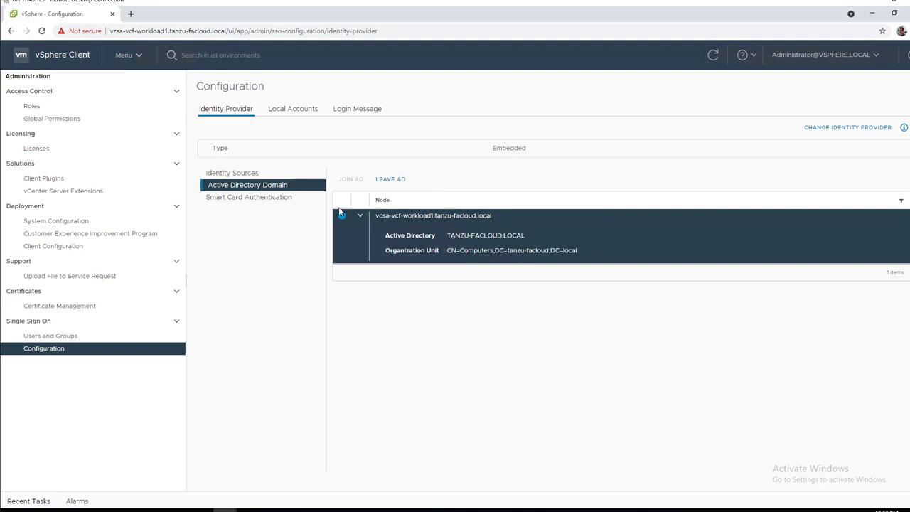
left_click(232, 174)
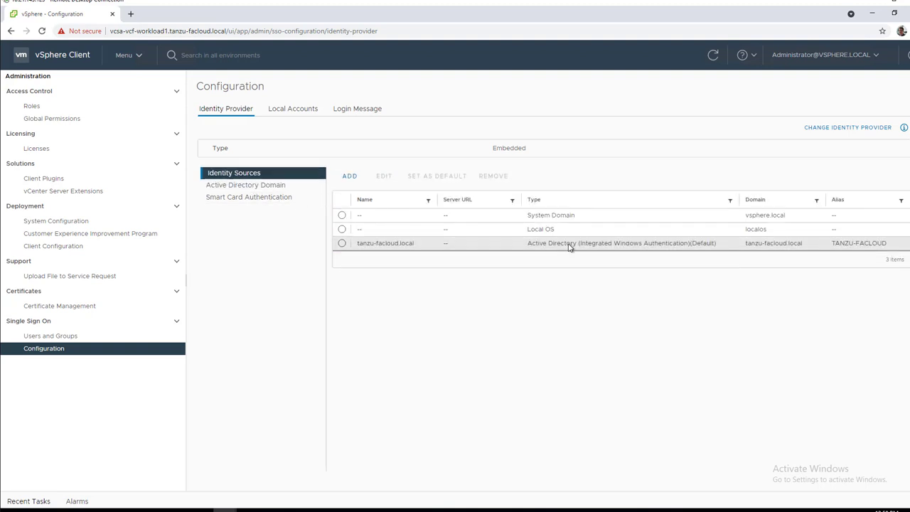
mouse_move(477, 248)
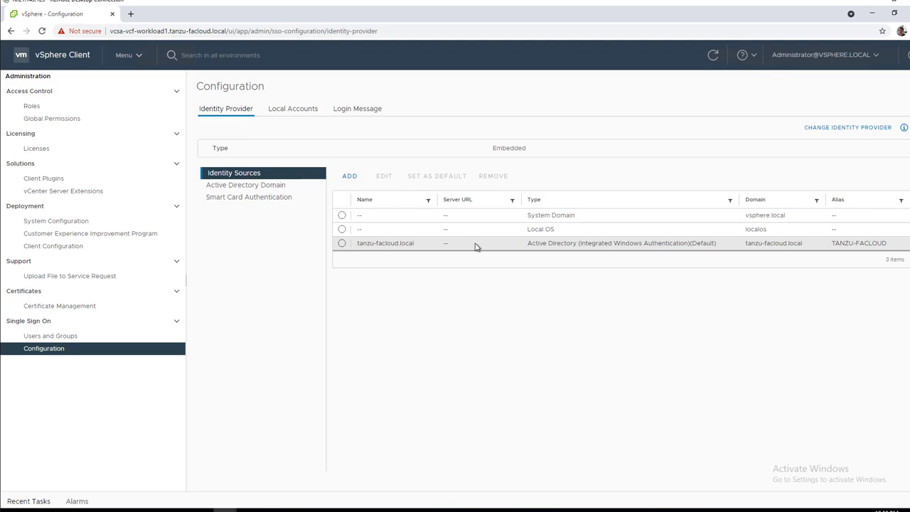
Return to Hosts and Clusters and bring up the Oregon datacenter's actions menu
left_click(128, 54)
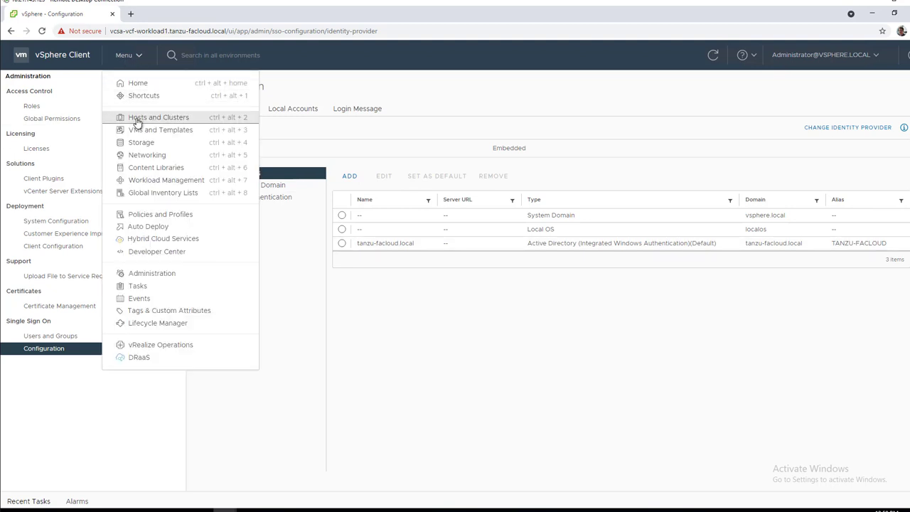
left_click(158, 116)
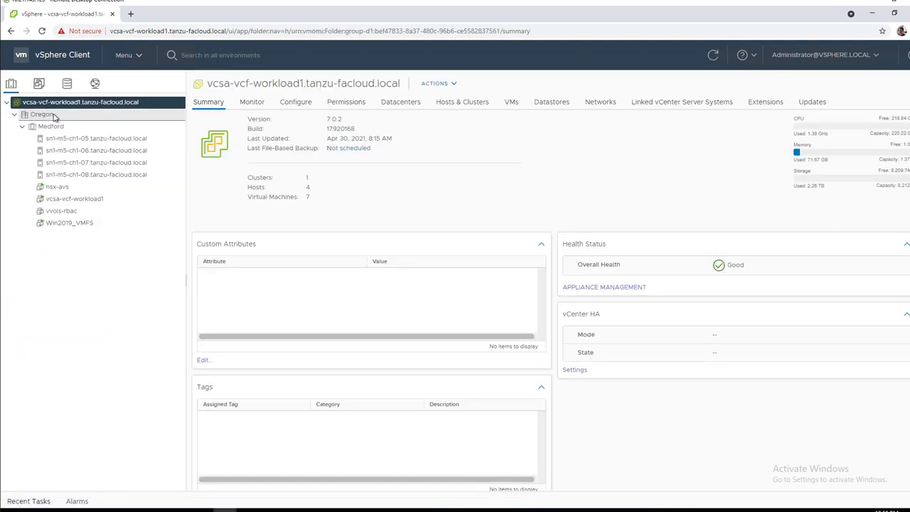
left_click(41, 114)
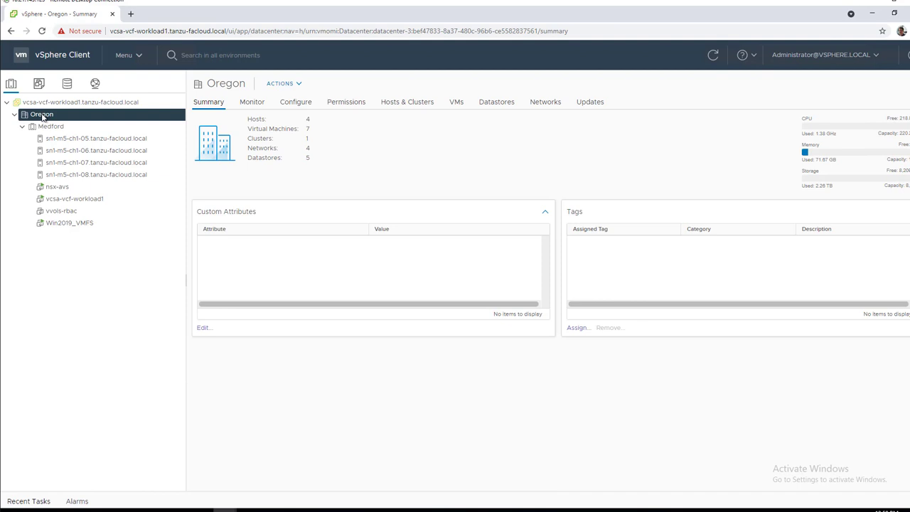
right_click(42, 114)
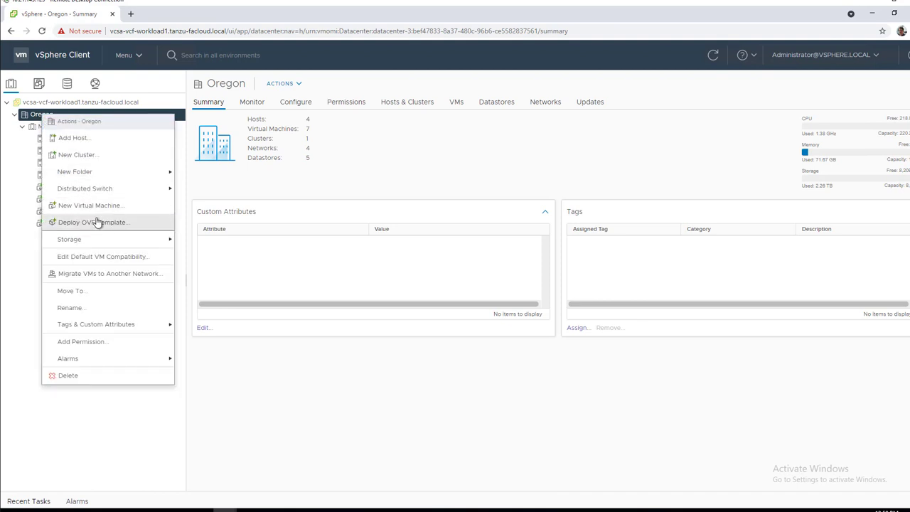
Start Deploy OVF Template for Oregon using local file pure-vmware-appliance_3.1.0-172-dev.ova
left_click(92, 222)
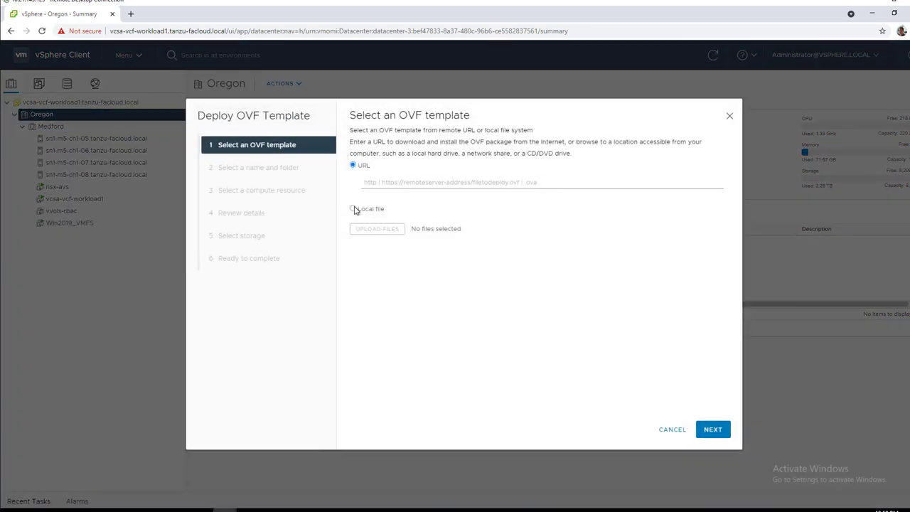
left_click(353, 208)
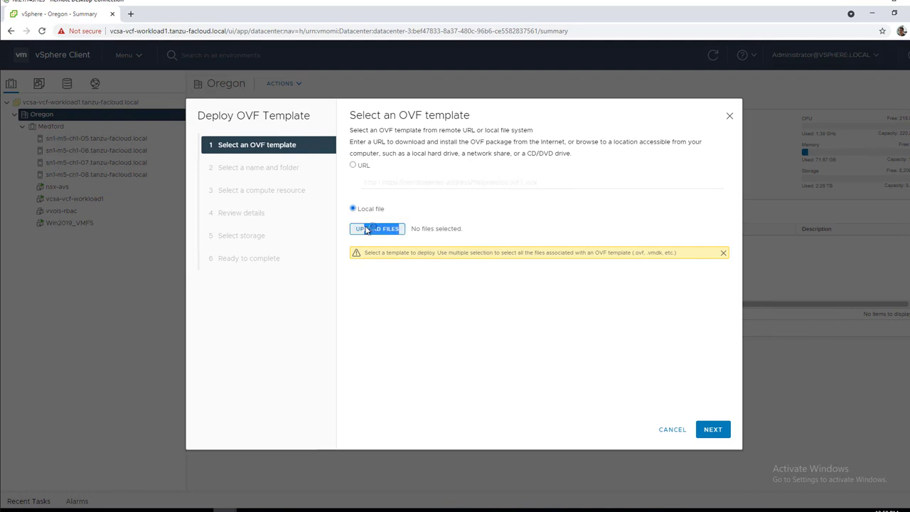
left_click(377, 228)
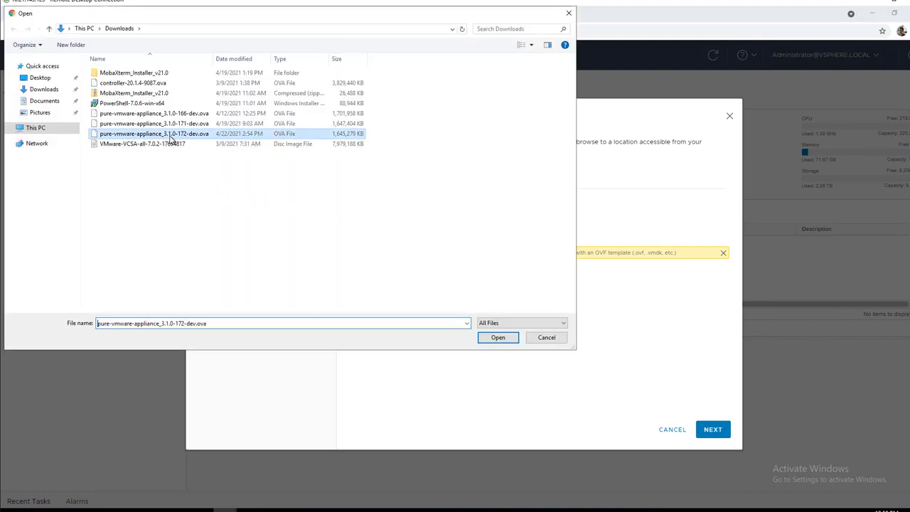
left_click(498, 337)
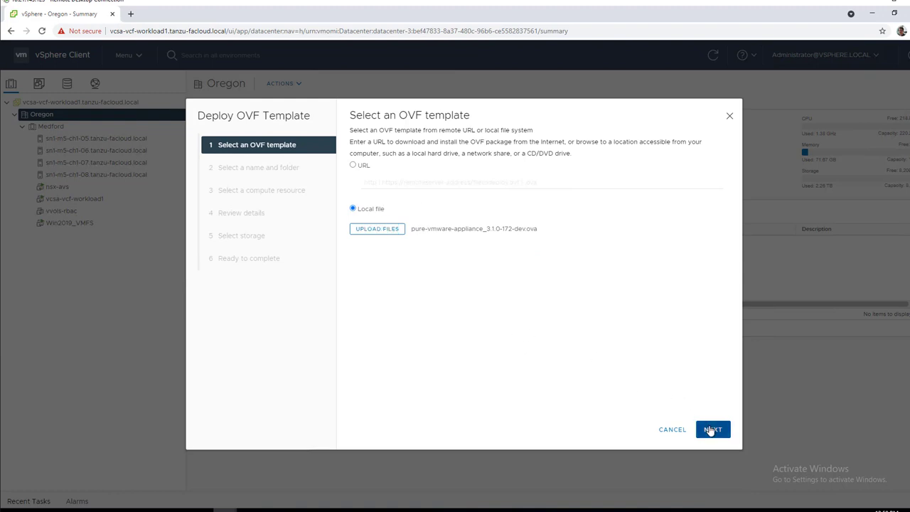
left_click(712, 430)
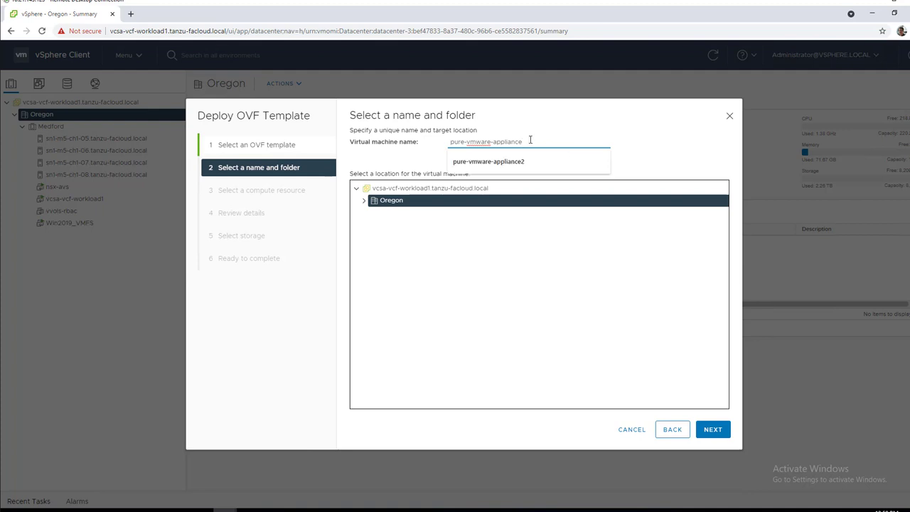
Name the VM vmware-remoteplugin in Oregon, choose Medford compute, and accept the license agreements
type("vmwa")
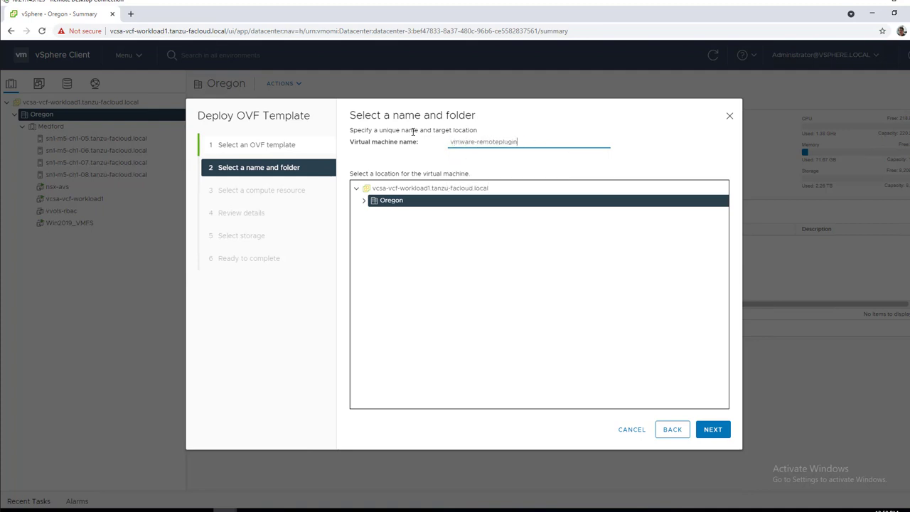
left_click(713, 430)
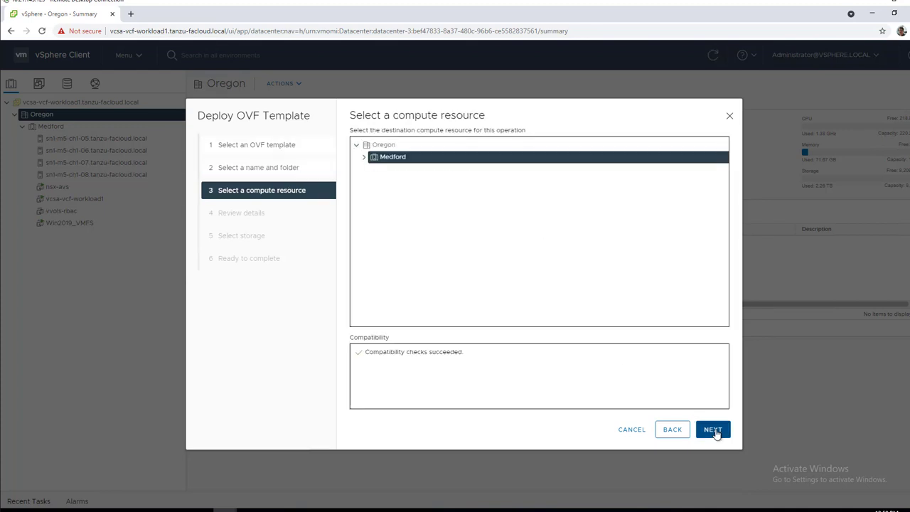
left_click(712, 430)
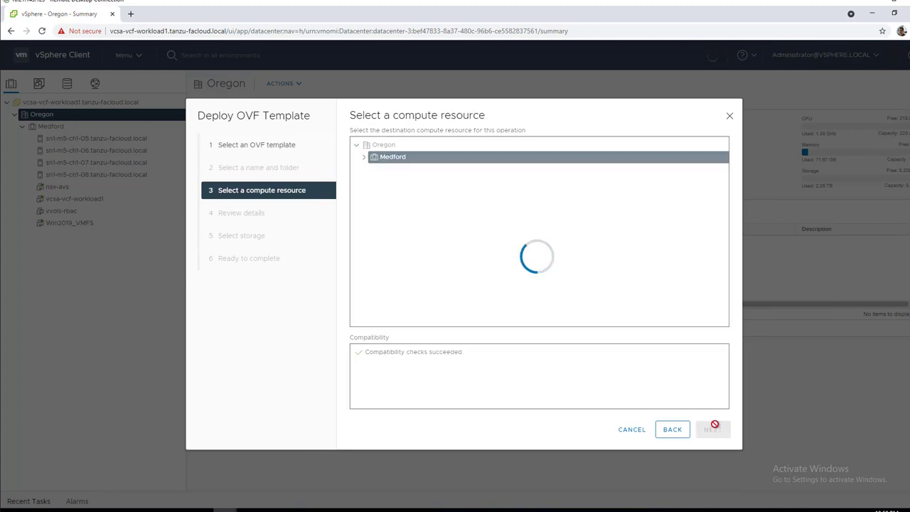
left_click(712, 429)
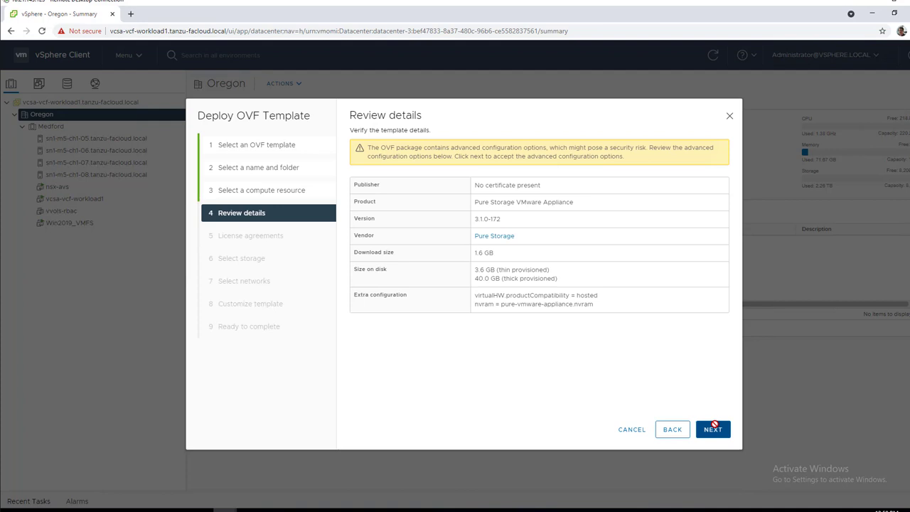
left_click(713, 430)
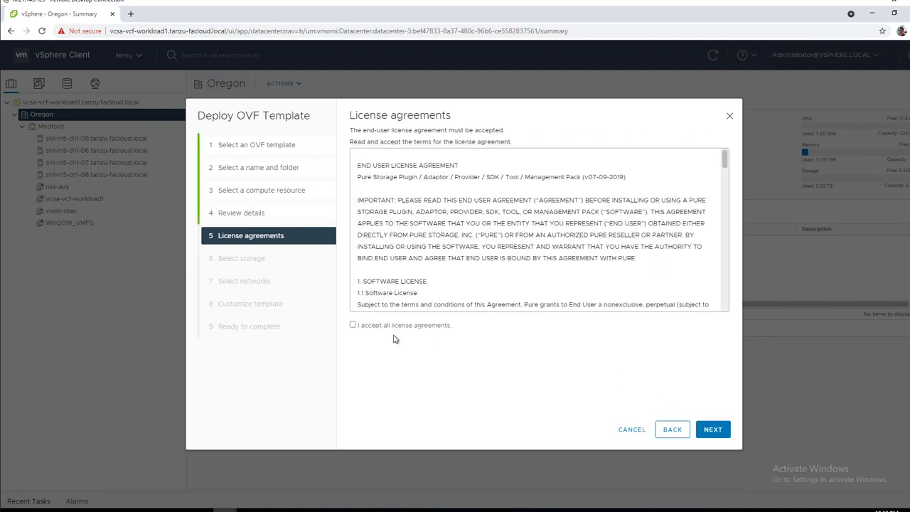
left_click(353, 325)
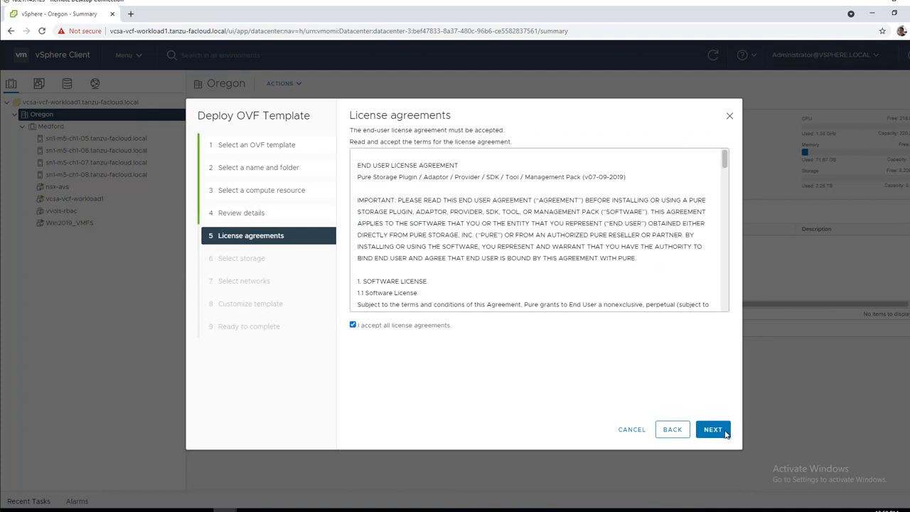
Store the appliance on the VMFS-RBAC datastore and keep VM Network as destination network
left_click(713, 429)
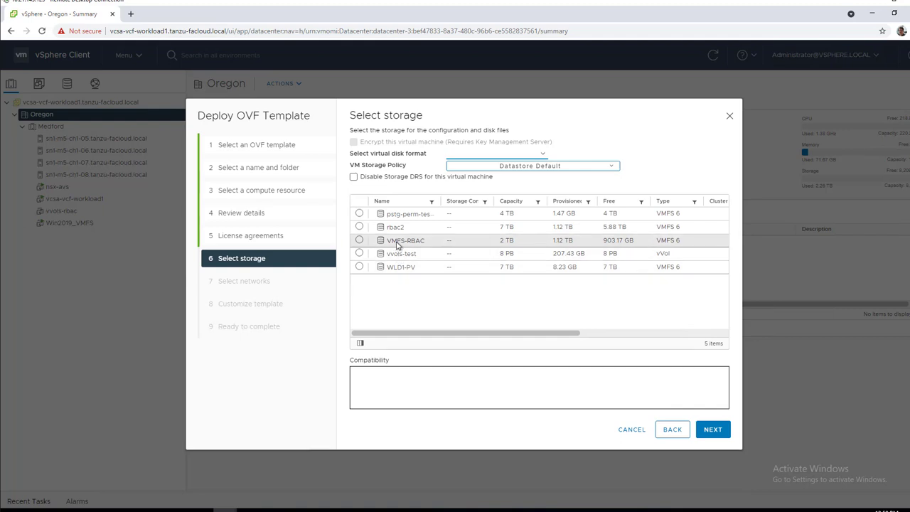
left_click(359, 239)
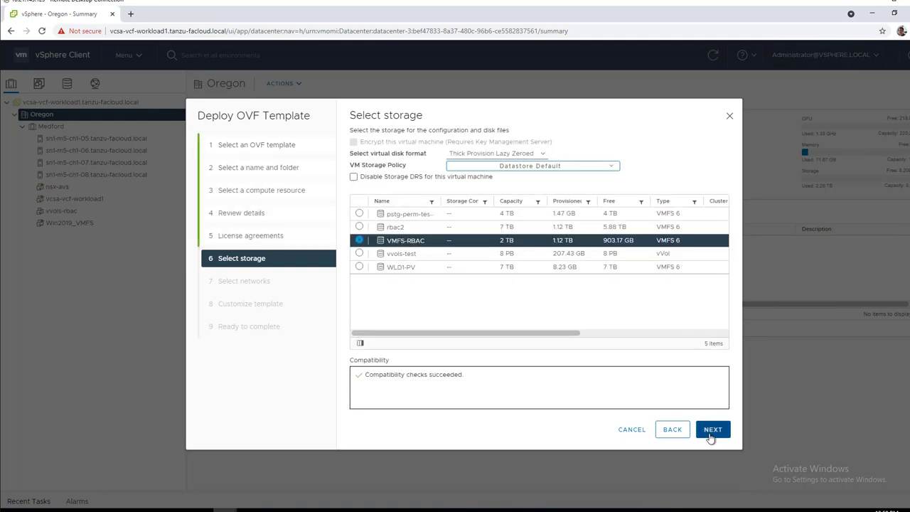
left_click(713, 429)
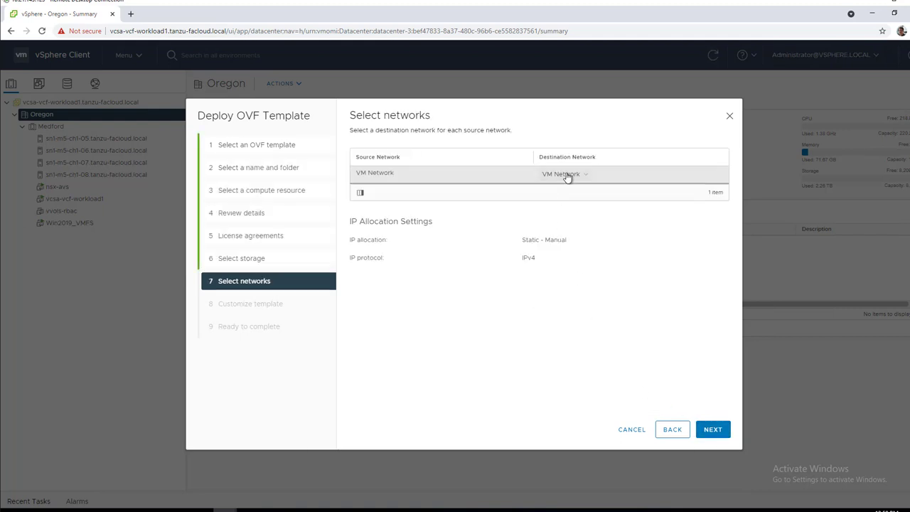
left_click(712, 429)
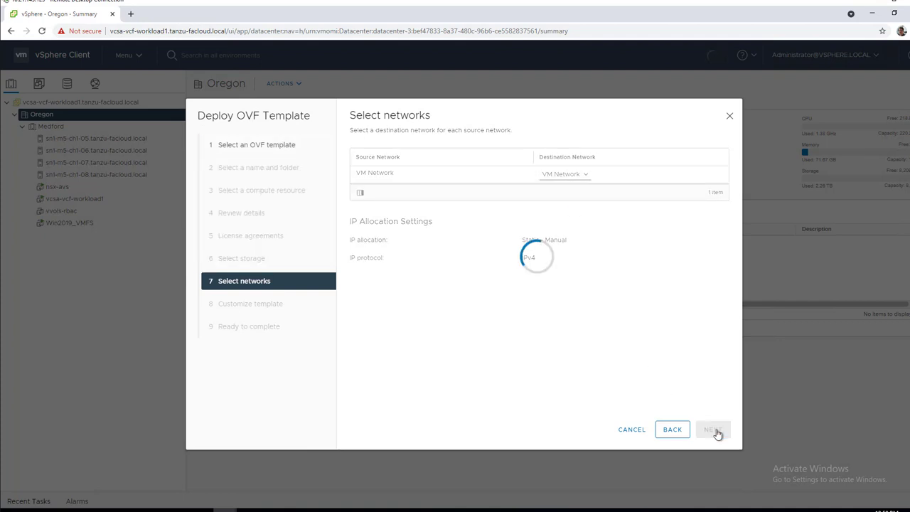
Set Appliance Type to vSphere Remote Client Plugin with IP 10.21.143.113 and network details
left_click(713, 430)
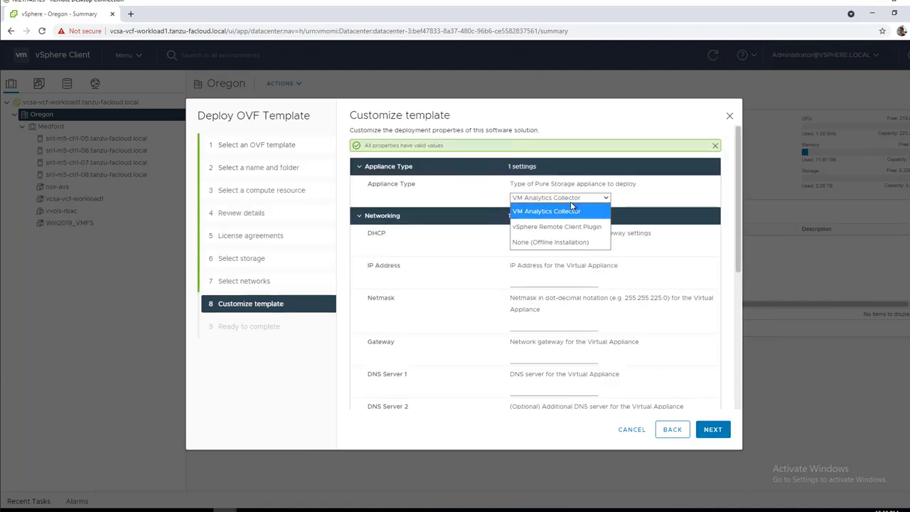
left_click(558, 226)
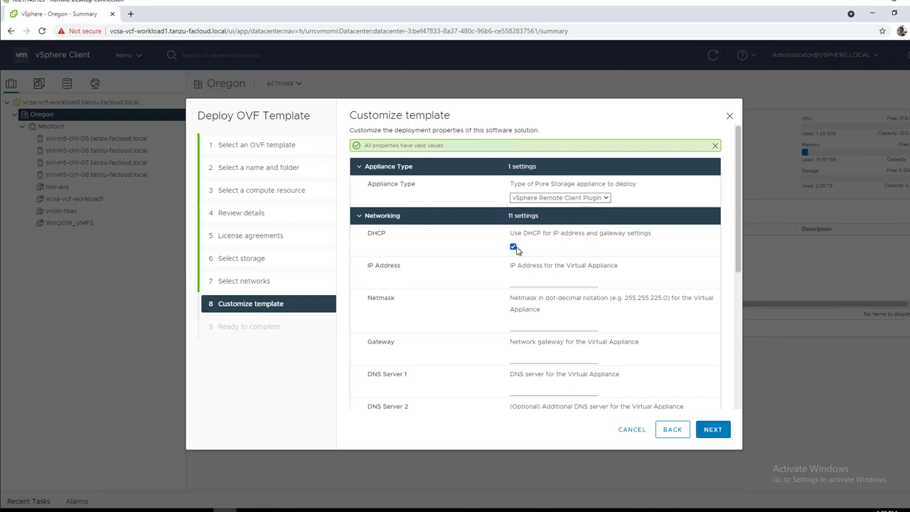
type("10.21.143.113")
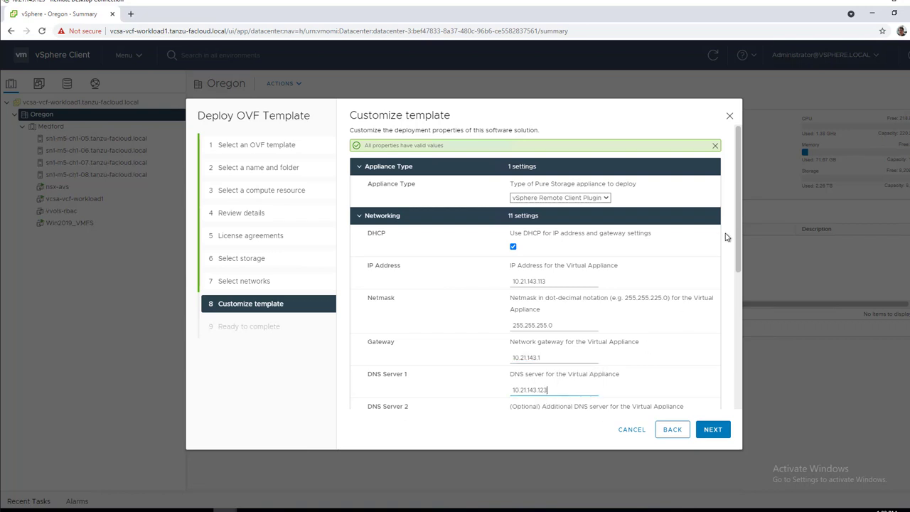
scroll("down", 3)
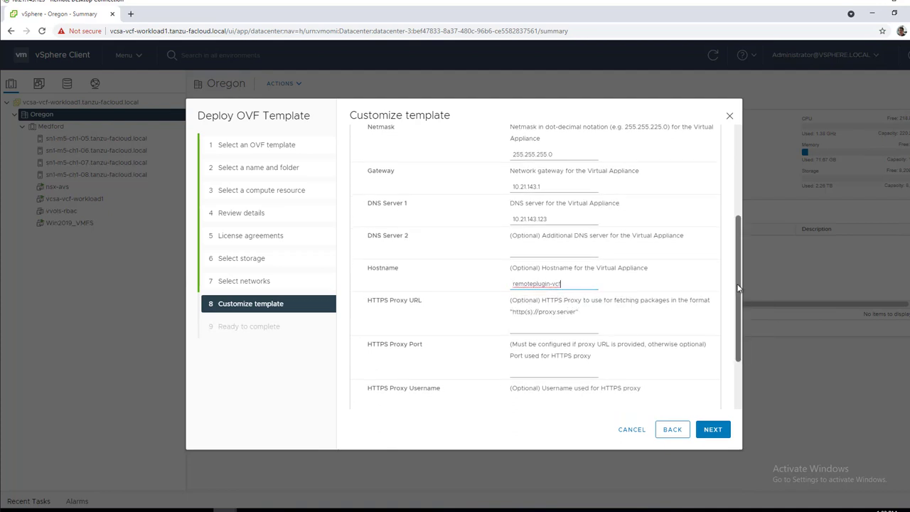
scroll("down", 3)
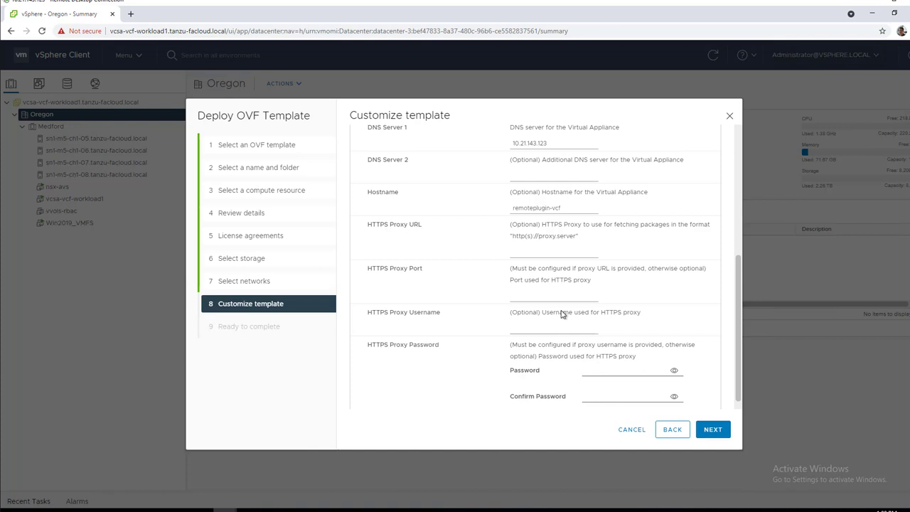
scroll("down", 3)
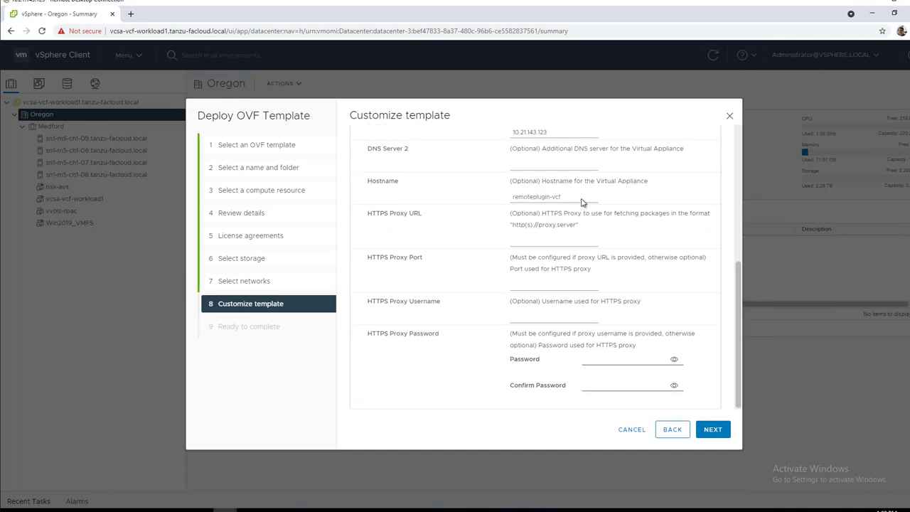
Review the deployment settings and finish to submit the appliance deployment
left_click(711, 430)
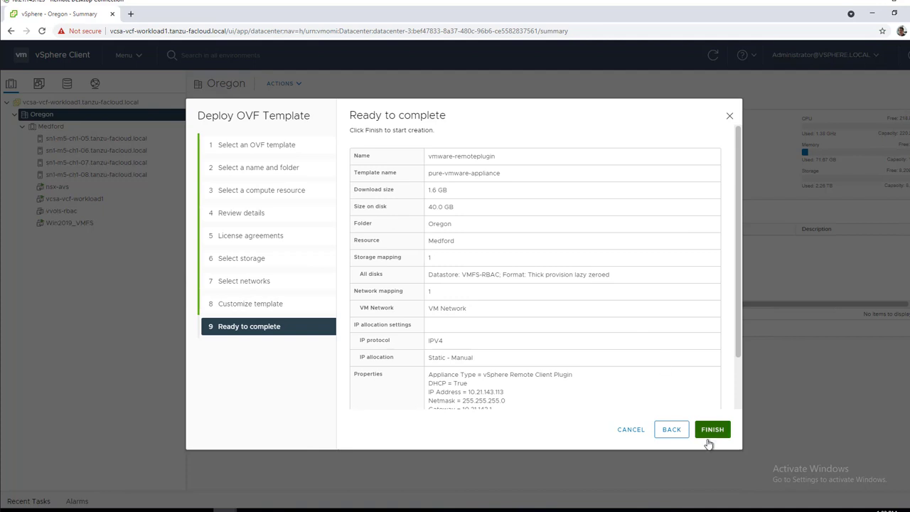
left_click(711, 430)
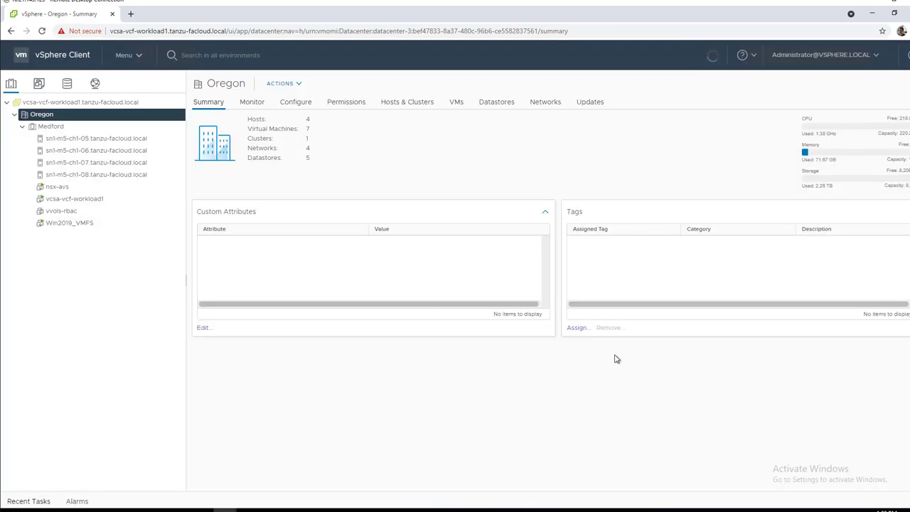
mouse_move(20, 498)
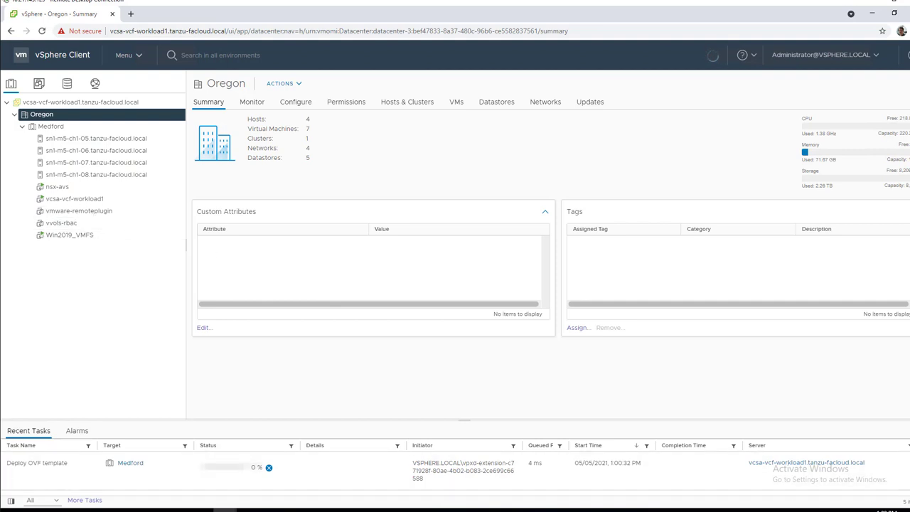
Show the vmware-remoteplugin VM summary and select its IP address 10.21.143.113 for copying
left_click(79, 211)
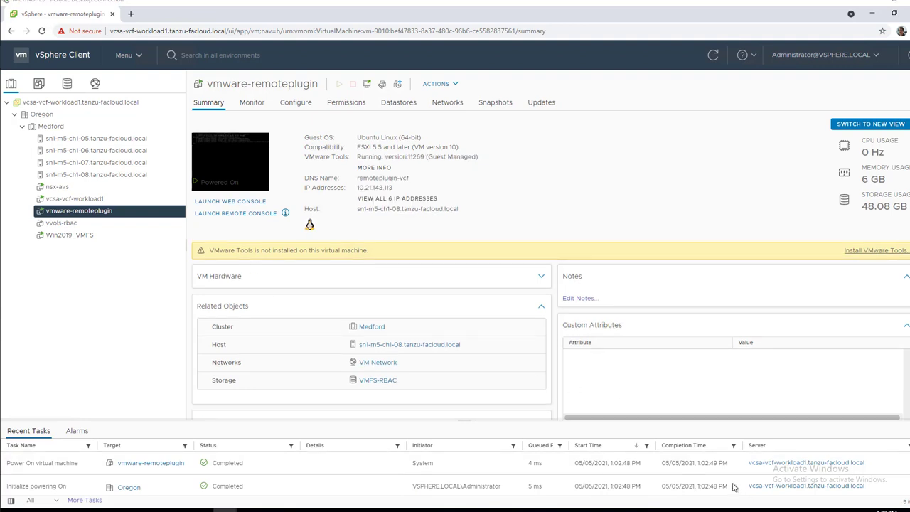
mouse_move(386, 187)
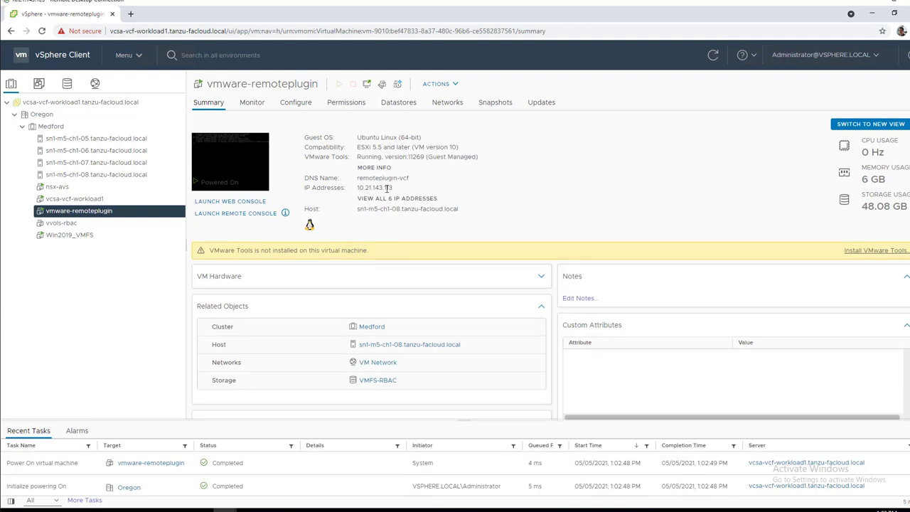
double_click(374, 188)
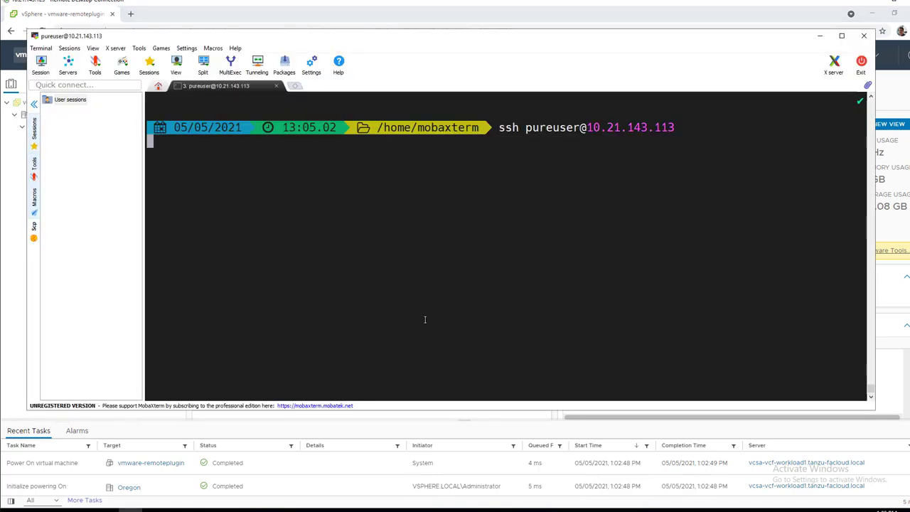
Run puredns list on the appliance and begin the pureplugin command
type("puredns list")
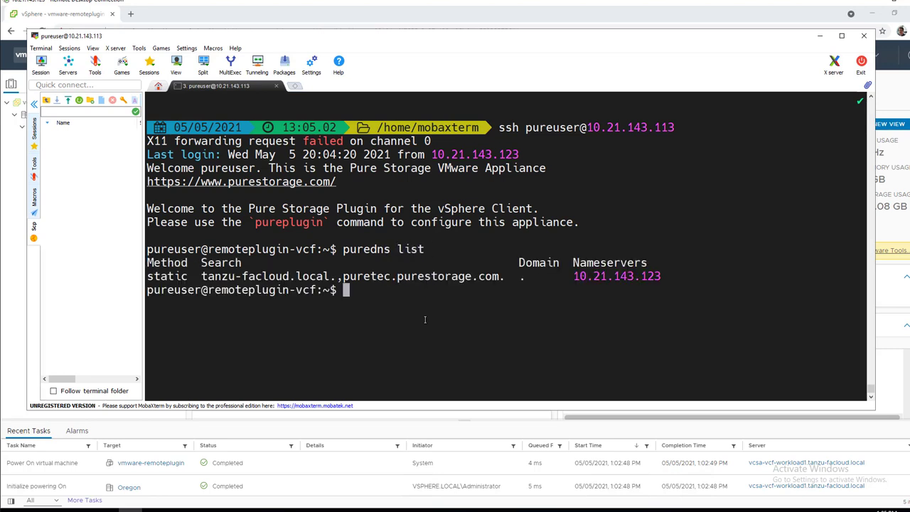
type("pureplu")
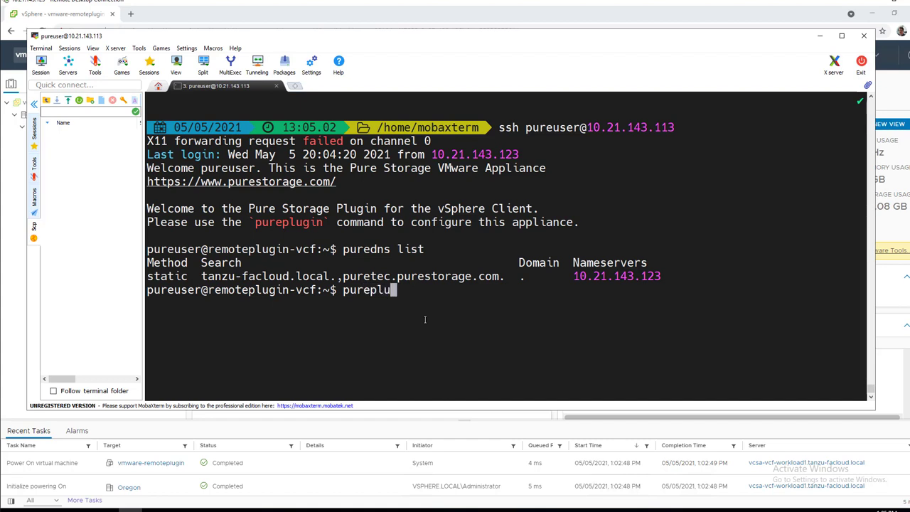
Run pureplugin register with host vcsa-vcf-workload1.tanzu-facloud.local, admin user and plugin-fqdn 10.21.143.113
type("gin re")
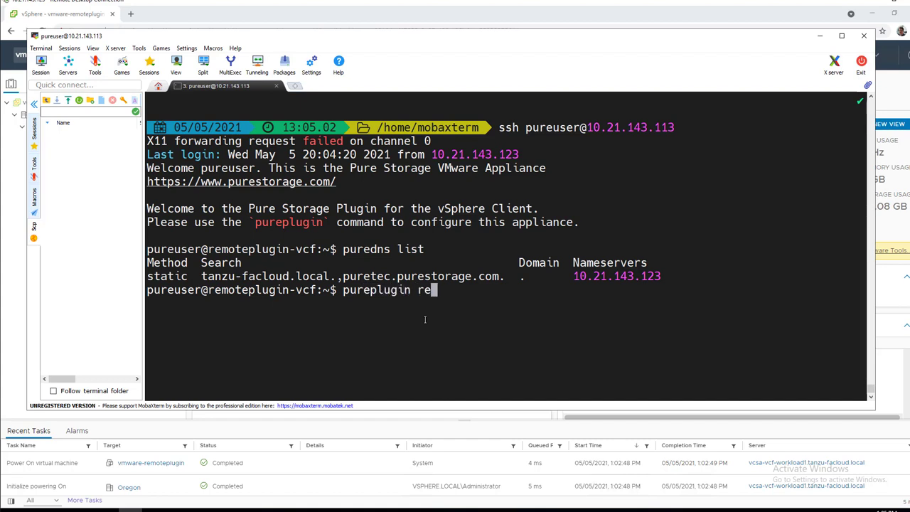
type("gister --host")
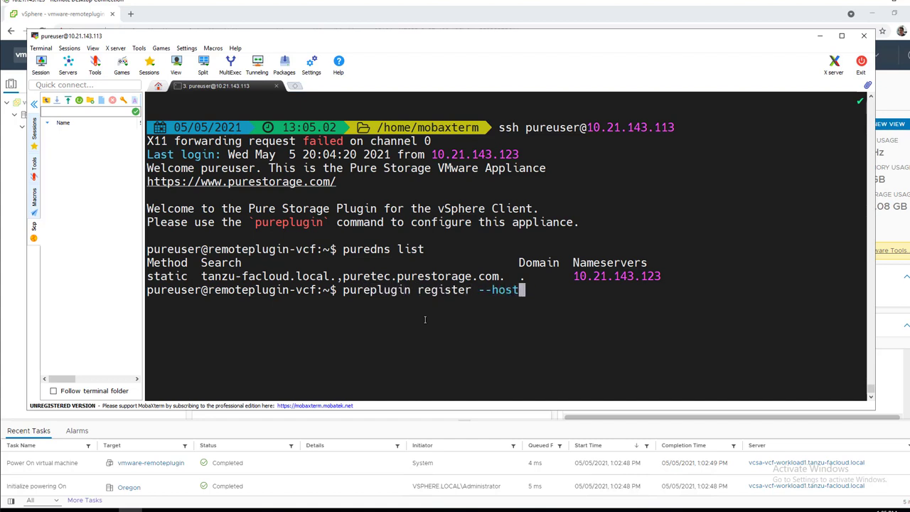
type("vcsa-vcf-workload1.tan")
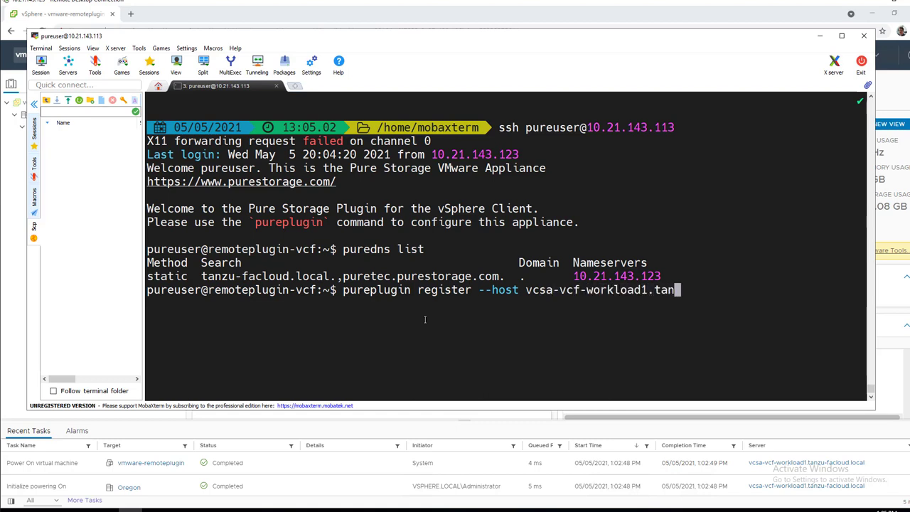
type("zu")
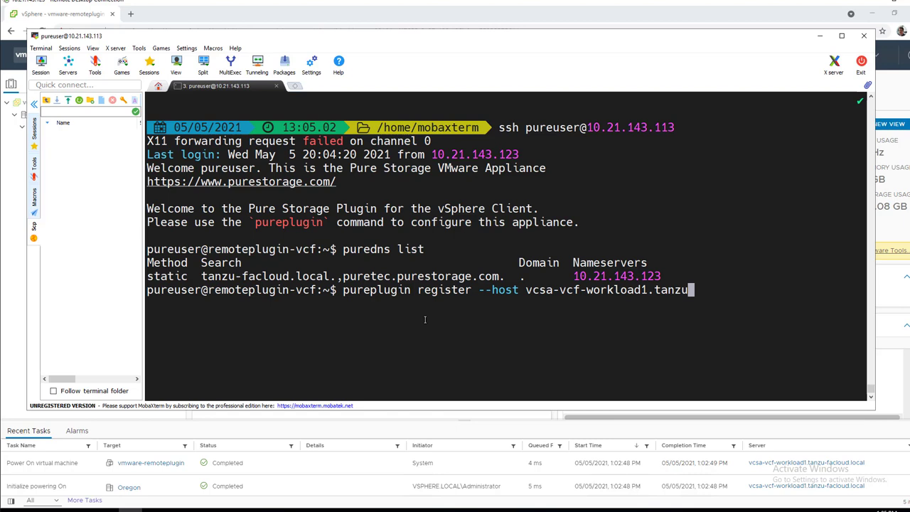
type("f")
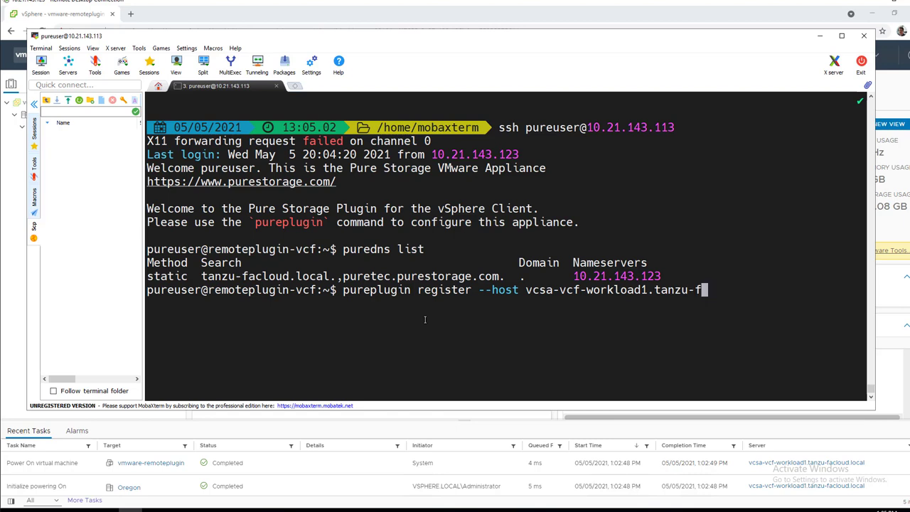
type("acloud.")
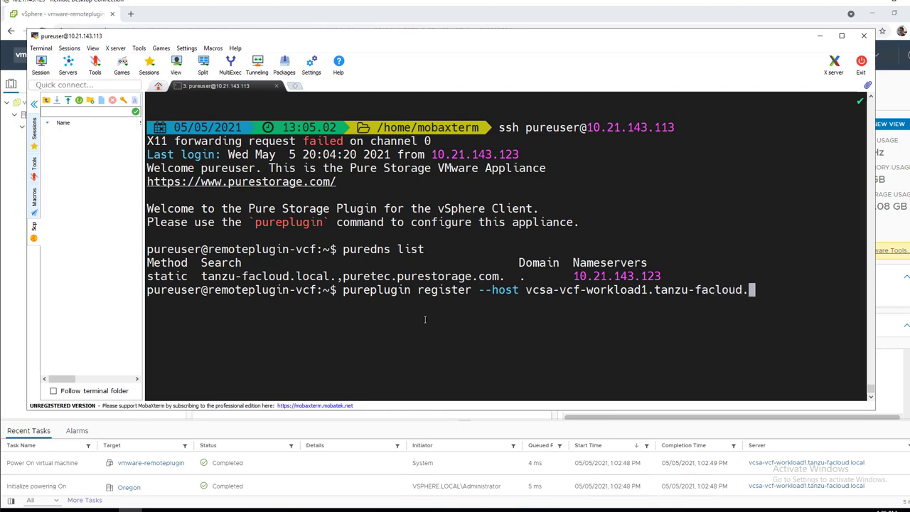
type("local")
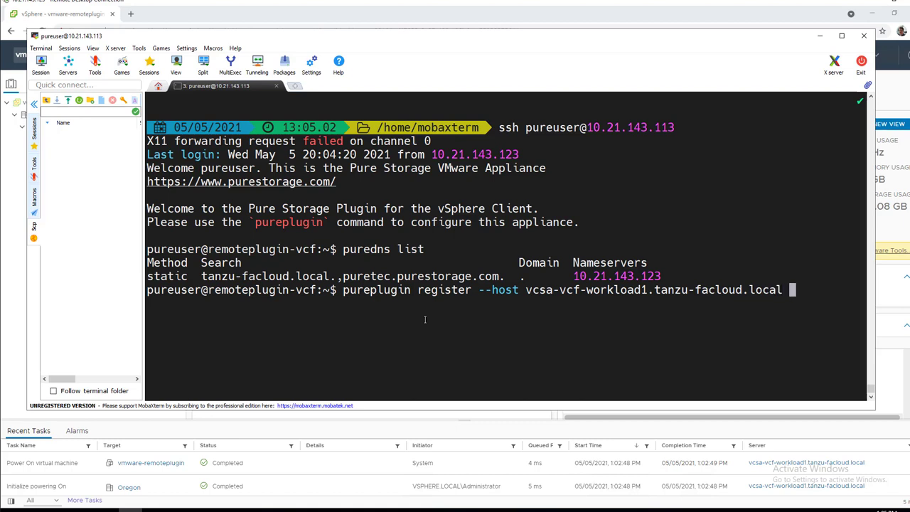
type("--user administrator")
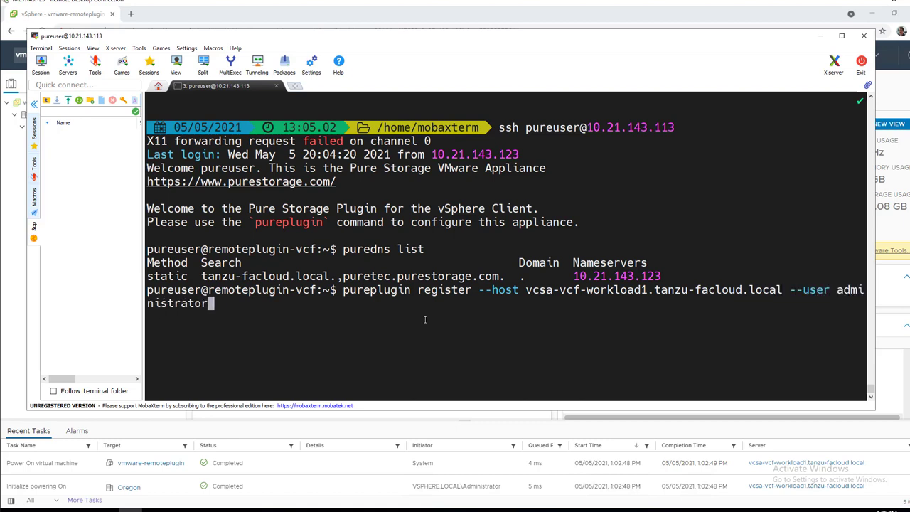
type("@tanzu-facloud.local --plugin-fqd")
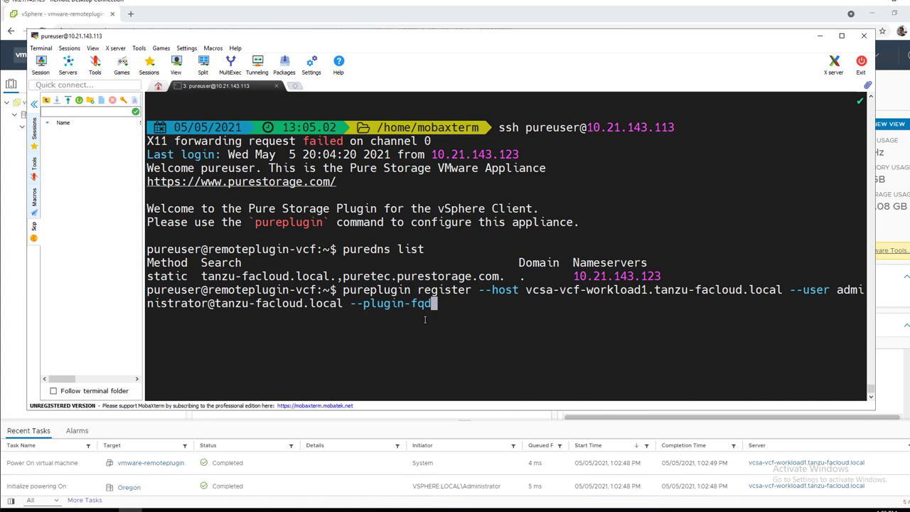
type("10.21.143.")
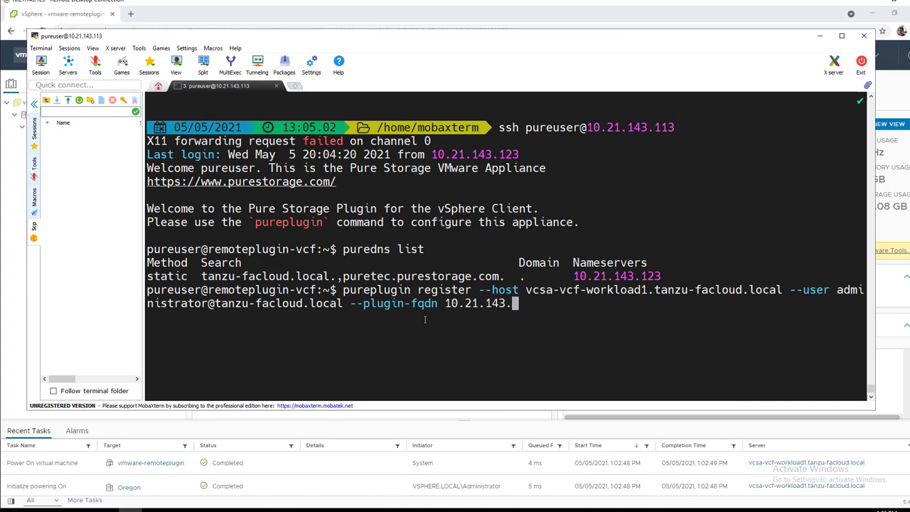
type("113")
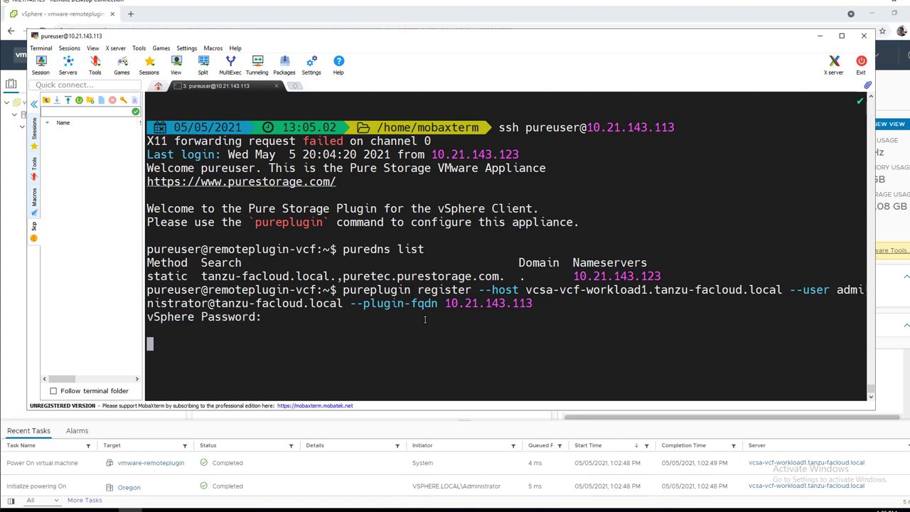
Enter the vSphere password and answer y to accept the host thumbprint
type("y/n) y")
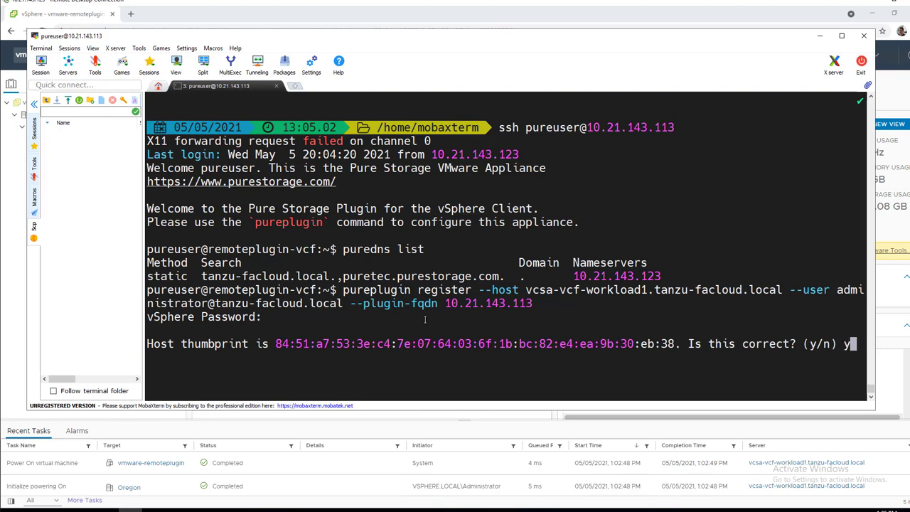